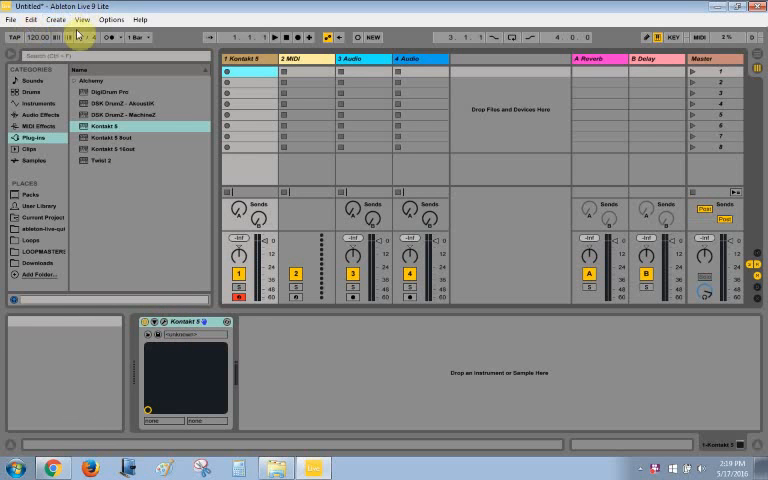
Step: Bring up Preferences from the Options menu to reach the File Folder settings
click(134, 20)
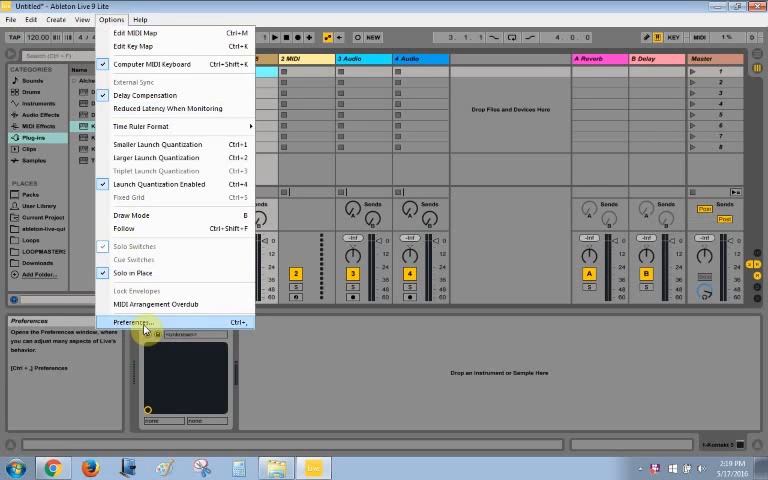
click(136, 320)
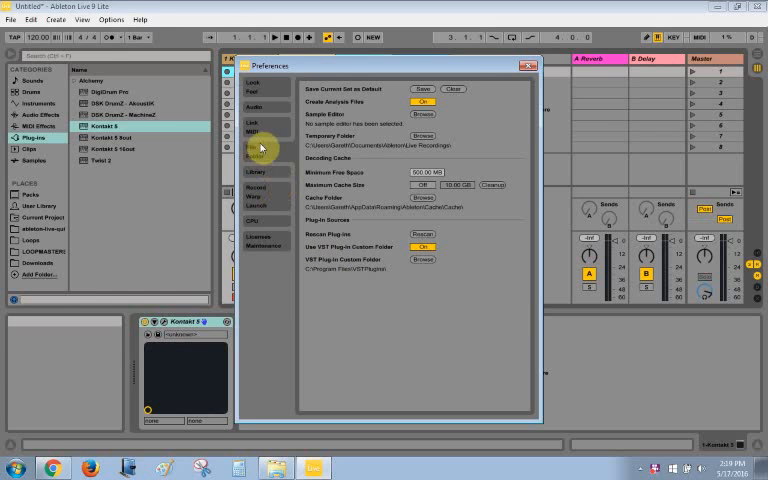
mouse_move(318, 232)
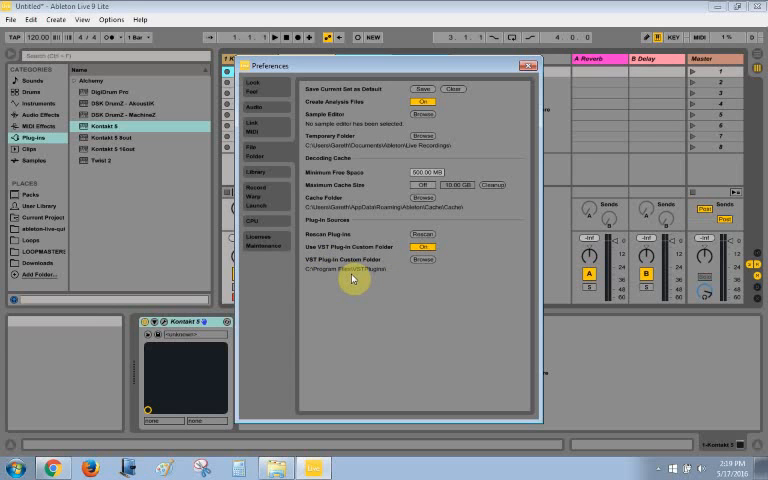
mouse_move(352, 276)
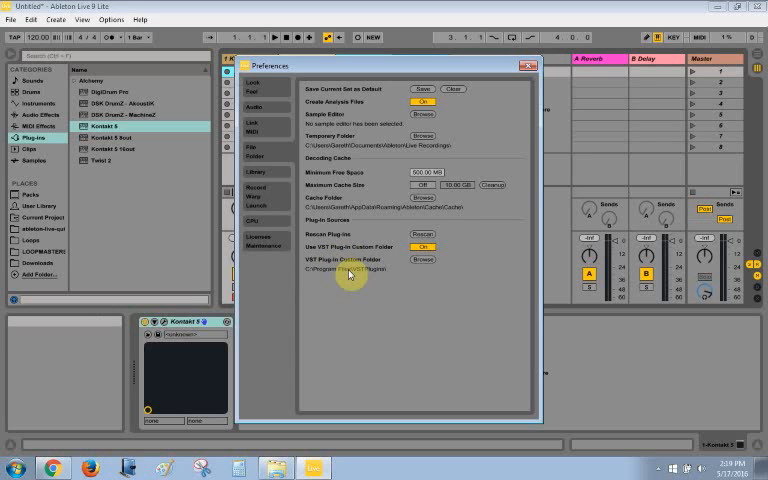
mouse_move(418, 236)
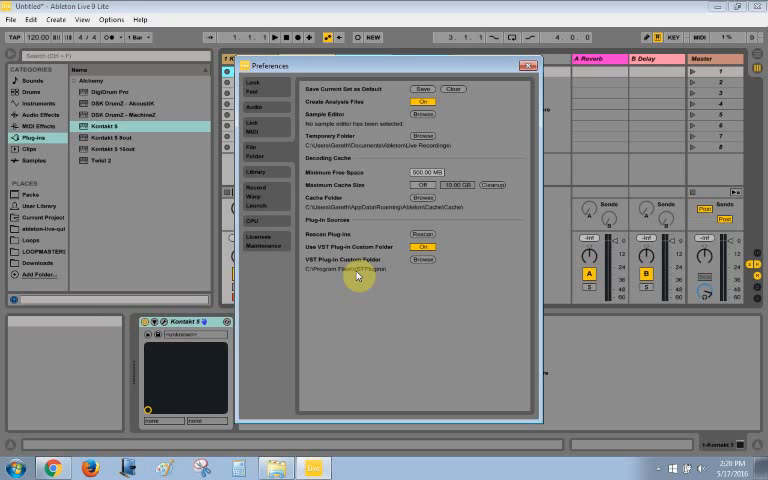
mouse_move(354, 246)
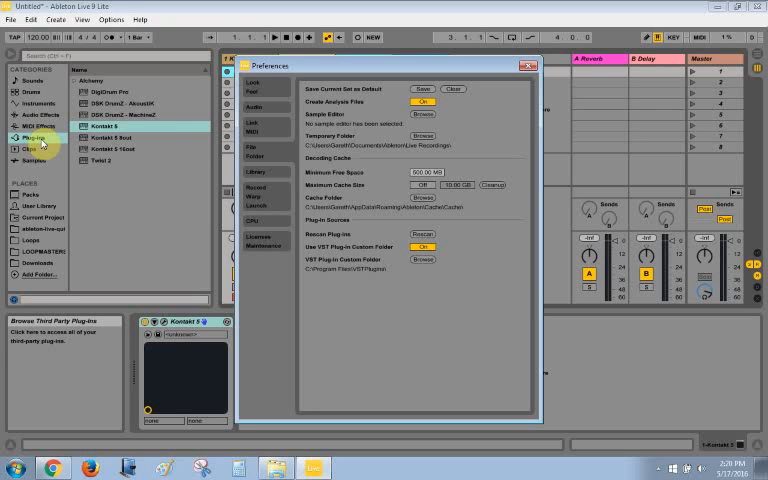
Step: Show the Plug-ins browser category and rescan the plug-in sources
click(104, 126)
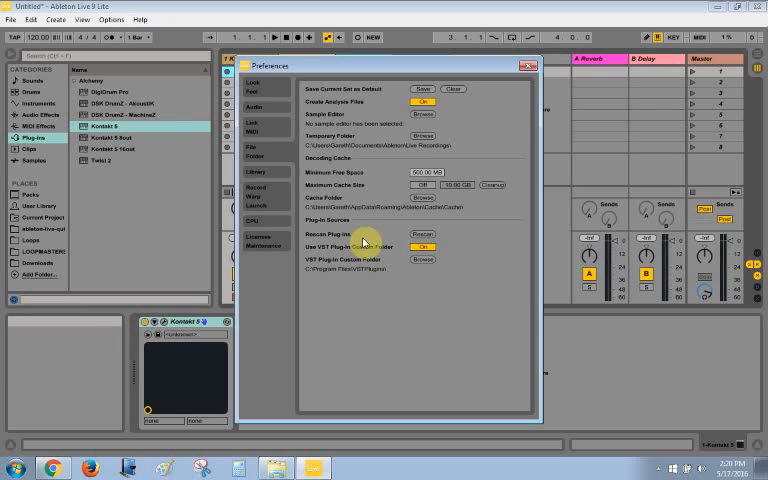
click(520, 64)
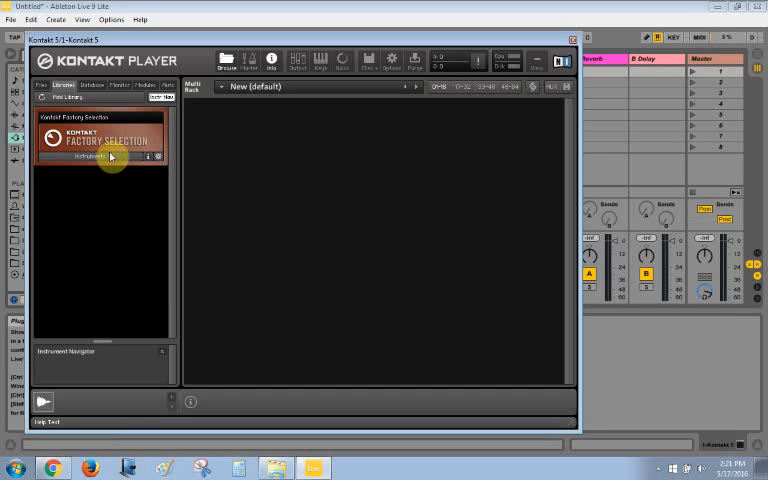
mouse_move(112, 122)
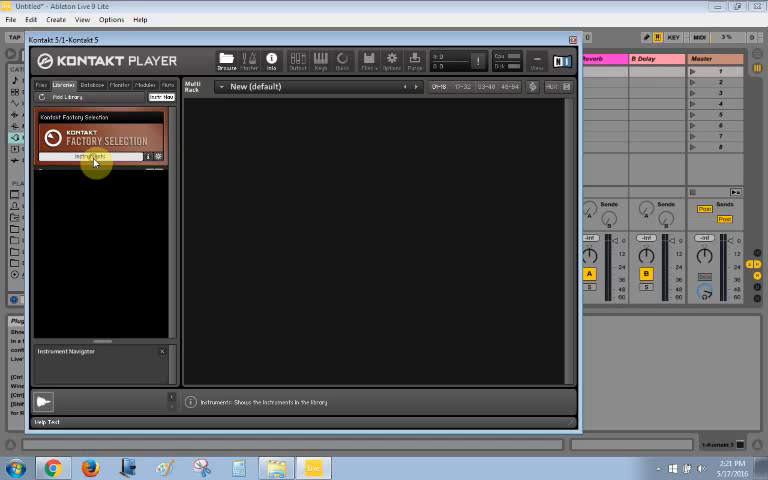
Step: Show the Factory Selection Instruments and expand one category folder
click(96, 156)
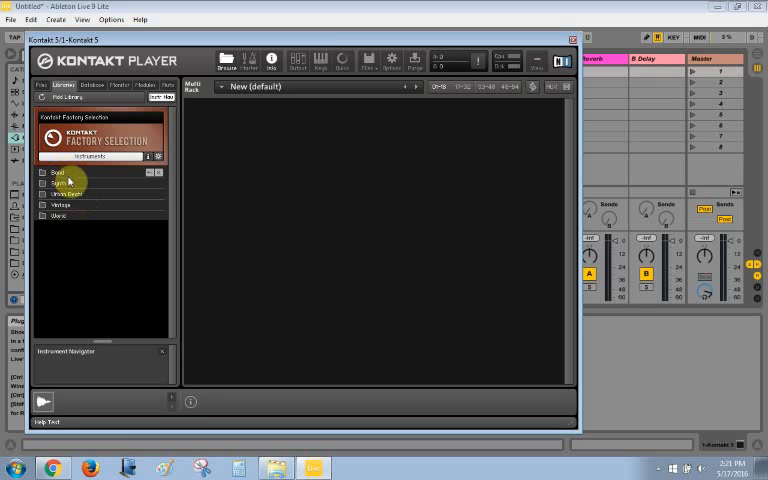
mouse_move(82, 196)
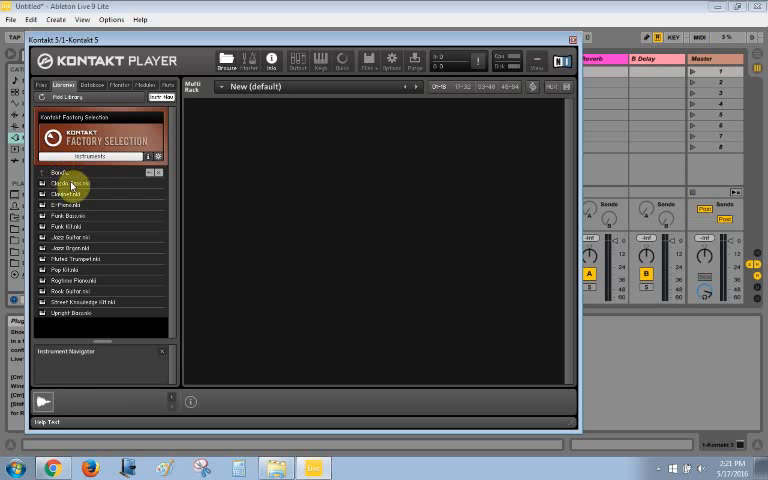
click(72, 194)
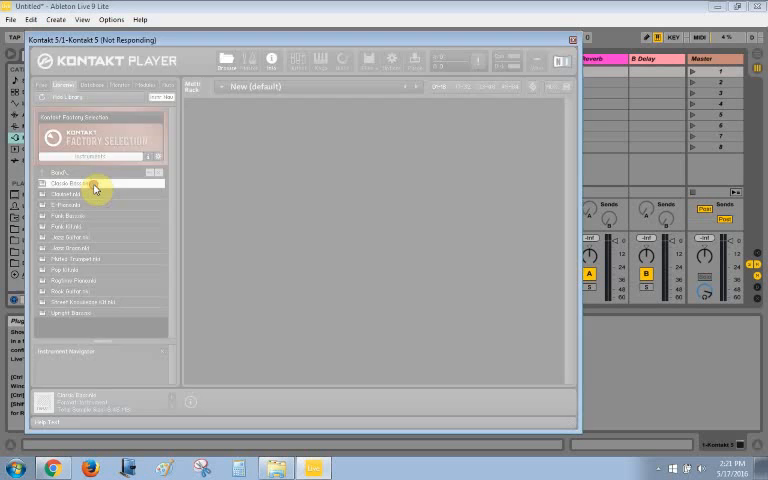
Step: Load an instrument, browse into a subfolder and load a Lead instrument
double_click(78, 184)
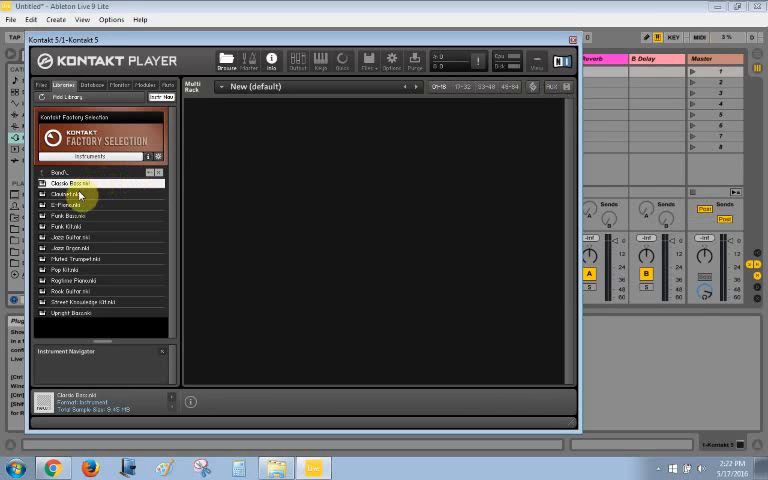
double_click(72, 194)
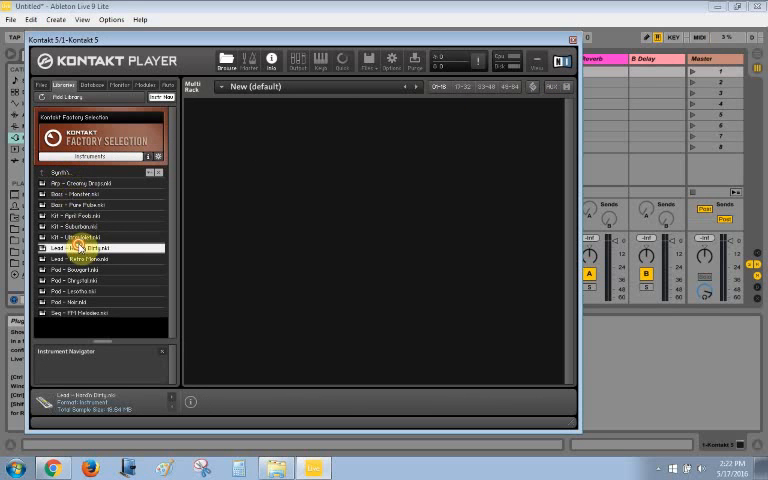
double_click(90, 246)
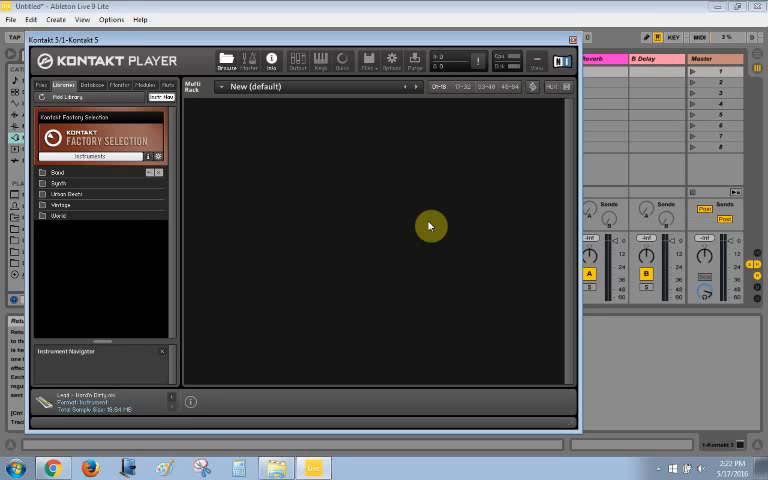
mouse_move(288, 116)
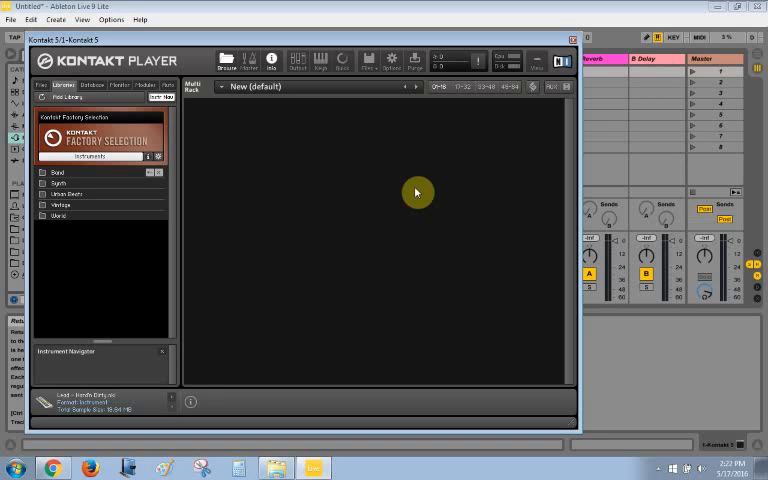
mouse_move(584, 352)
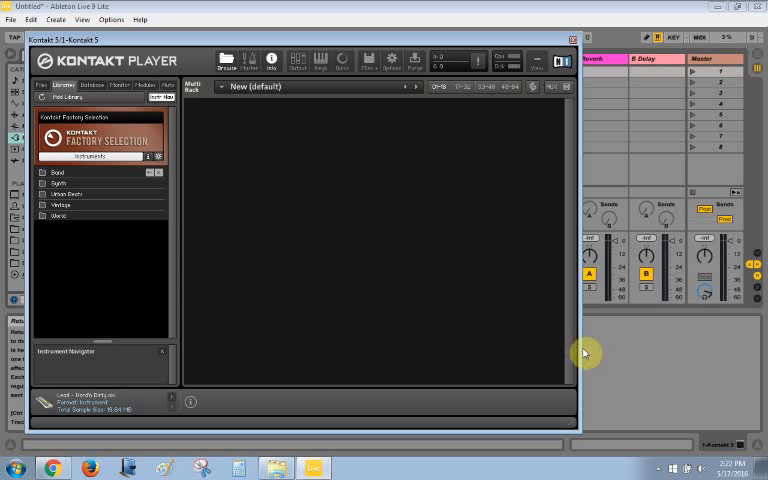
Step: Reveal the Windows system tray's hidden background-program icons
click(662, 464)
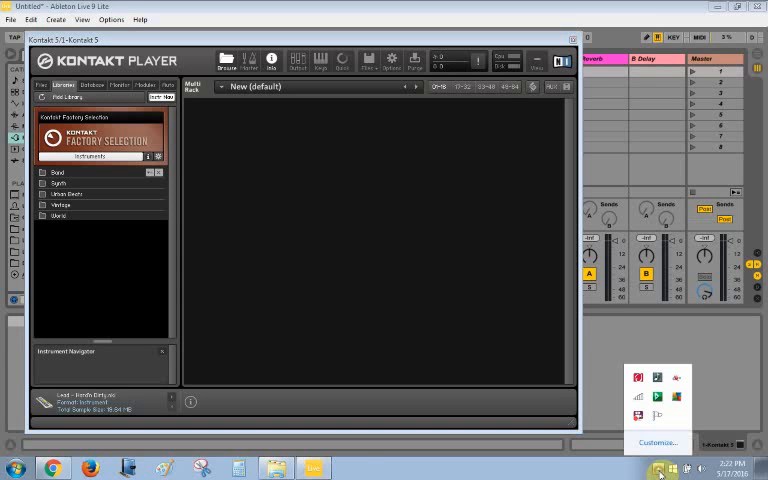